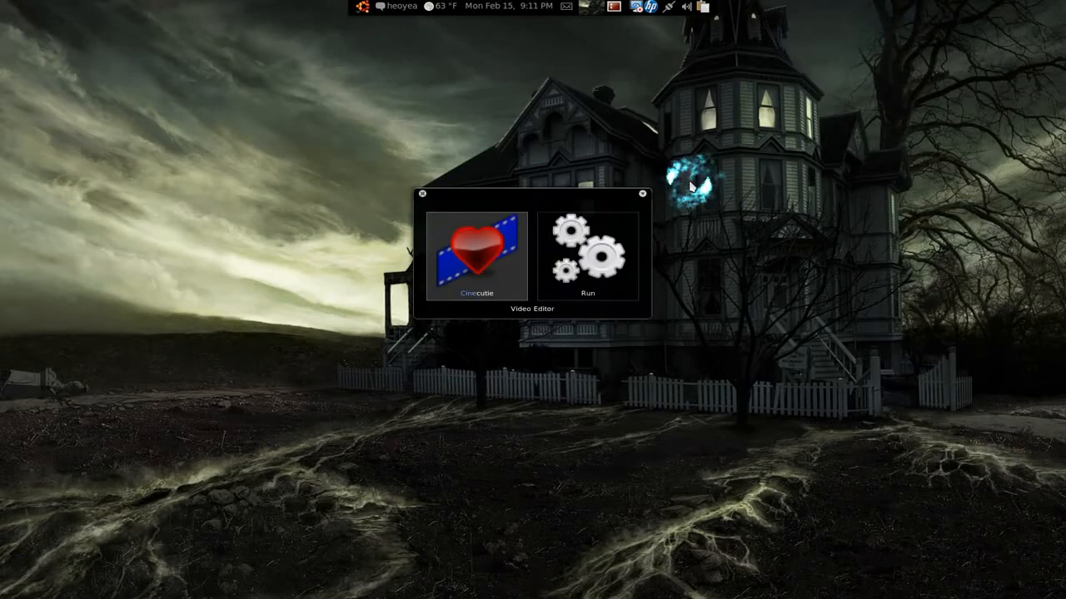
Launch the Cinecutie video editor from its launcher icon
double_click(476, 254)
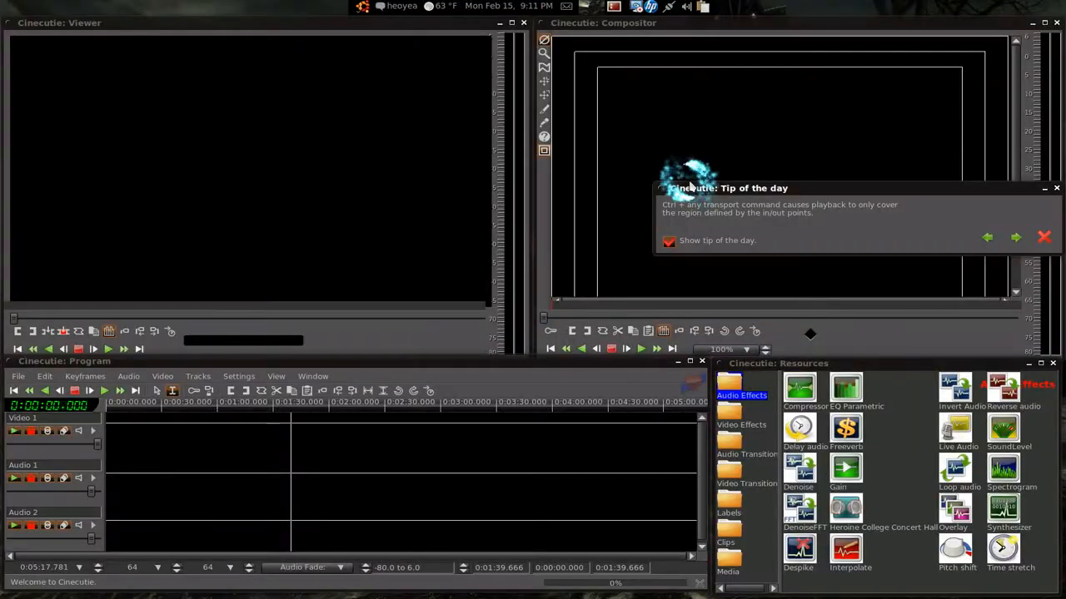
Dismiss the Tip of the day dialog
left_click(1042, 236)
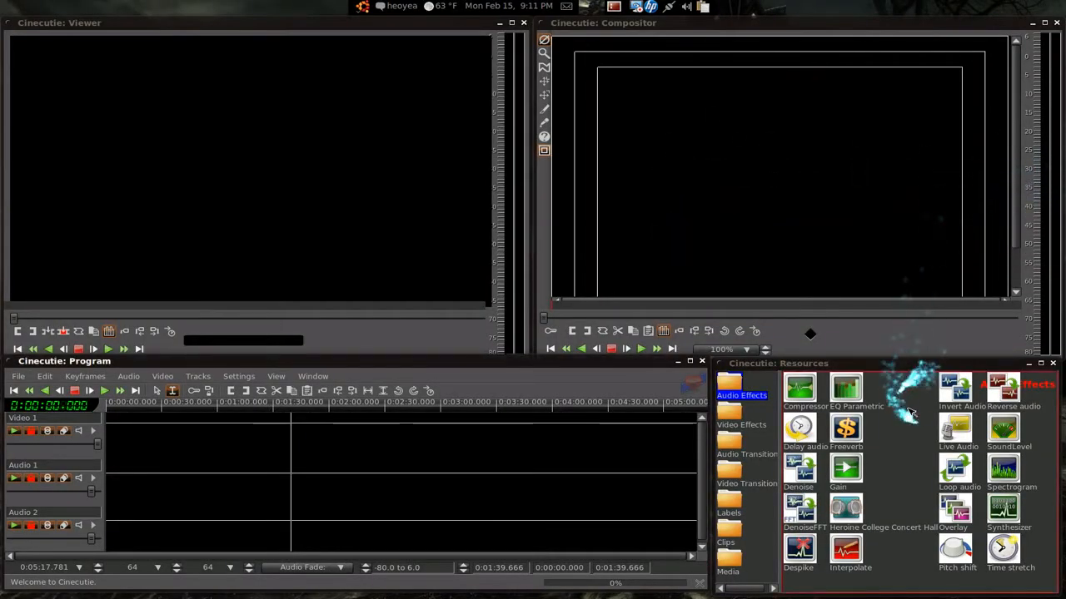
mouse_move(907, 424)
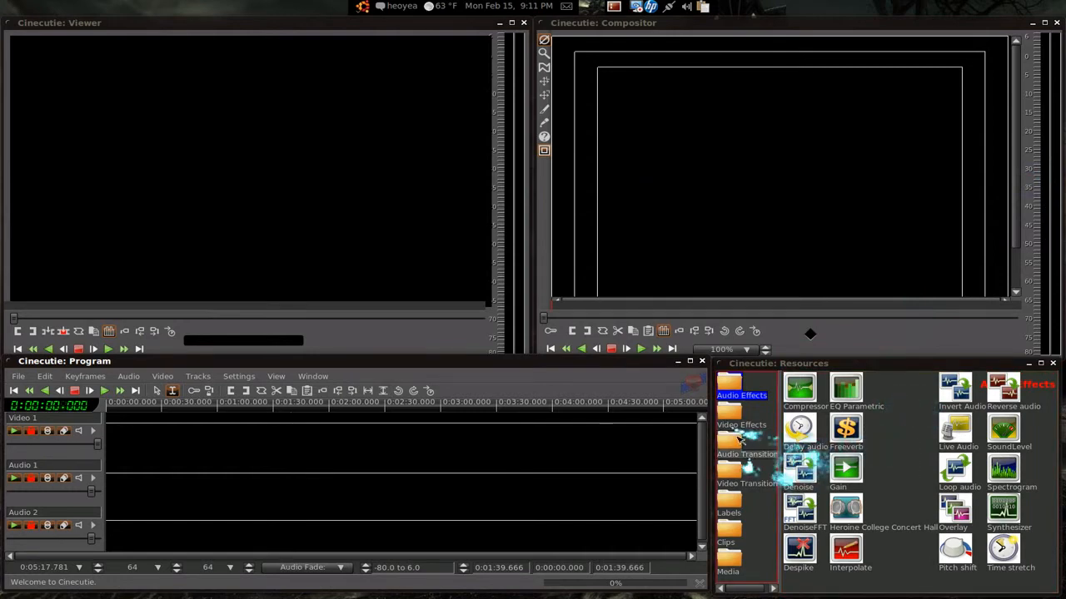
Browse the Video Effects folder in Resources, then show the Video Transitions list
left_click(739, 424)
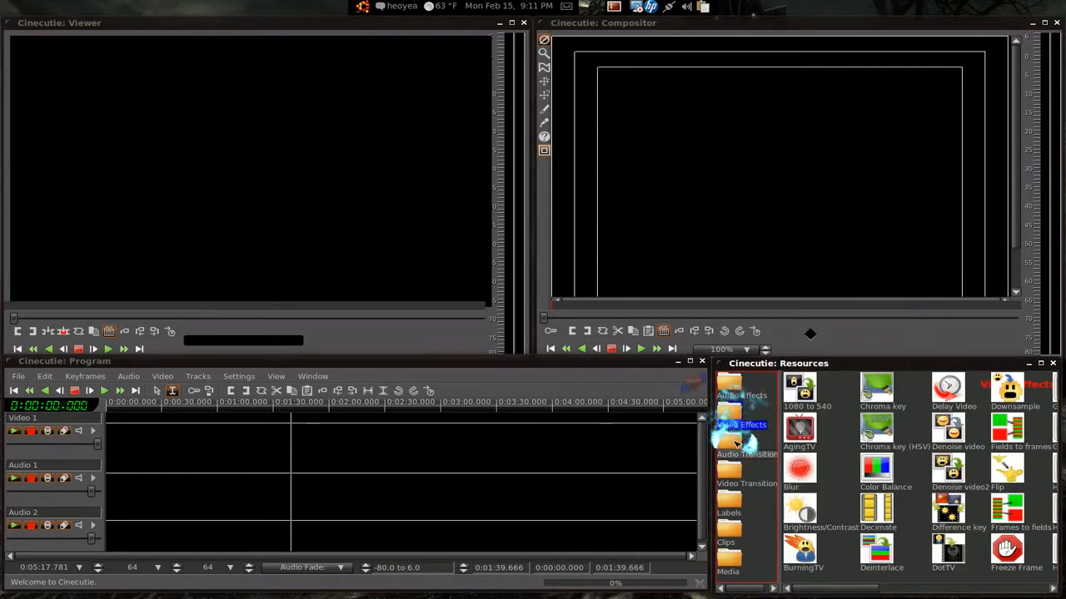
left_click(739, 426)
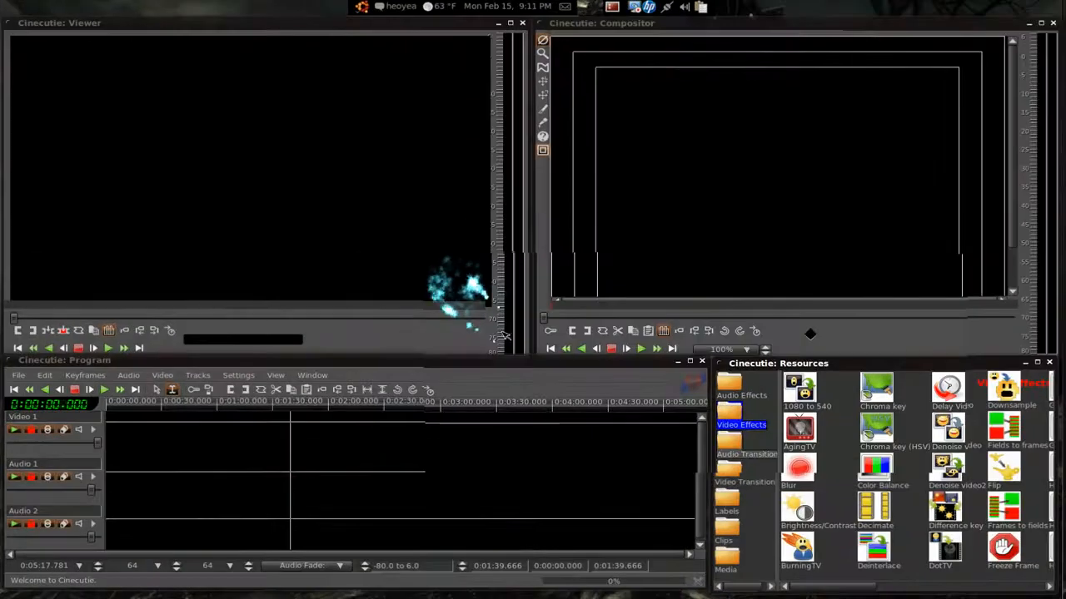
left_click(746, 481)
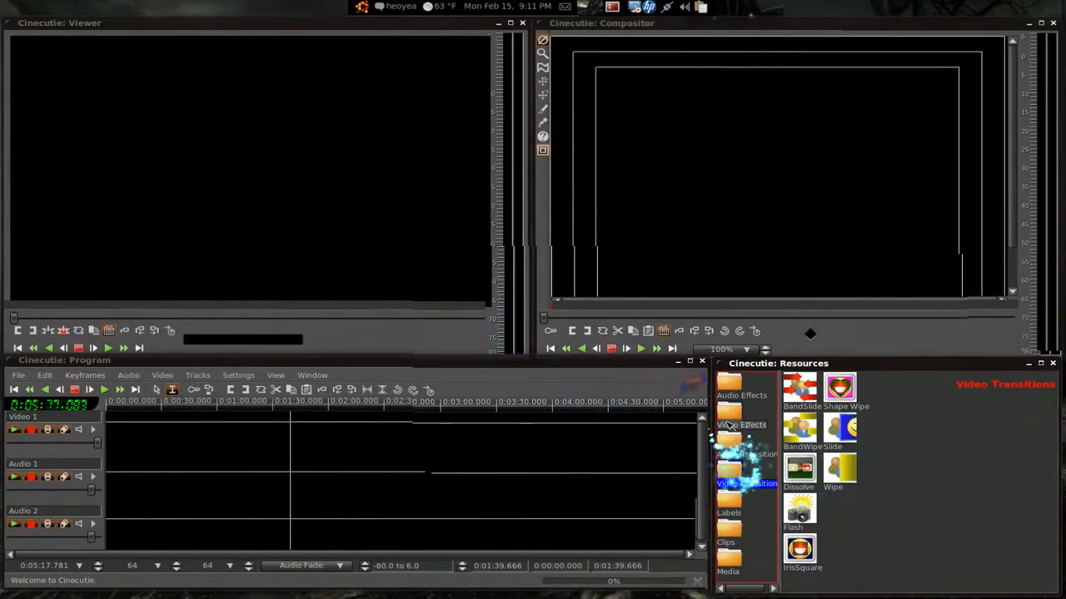